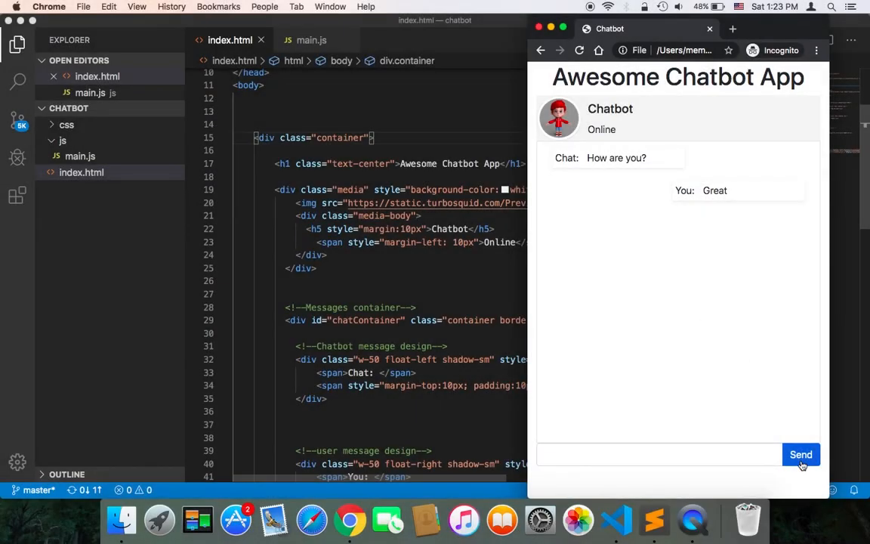
Send an empty message in the Chrome chatbot, adding a blank user bubble.
left_click(801, 454)
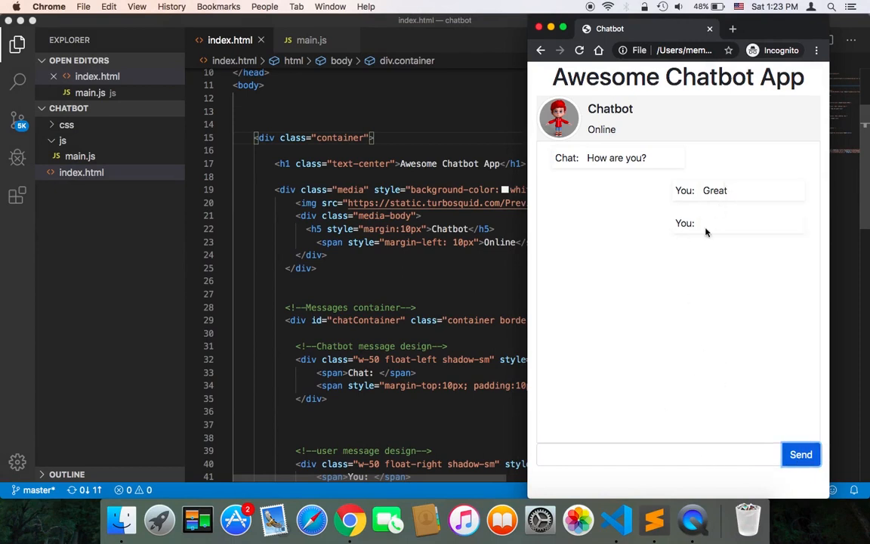
mouse_move(737, 224)
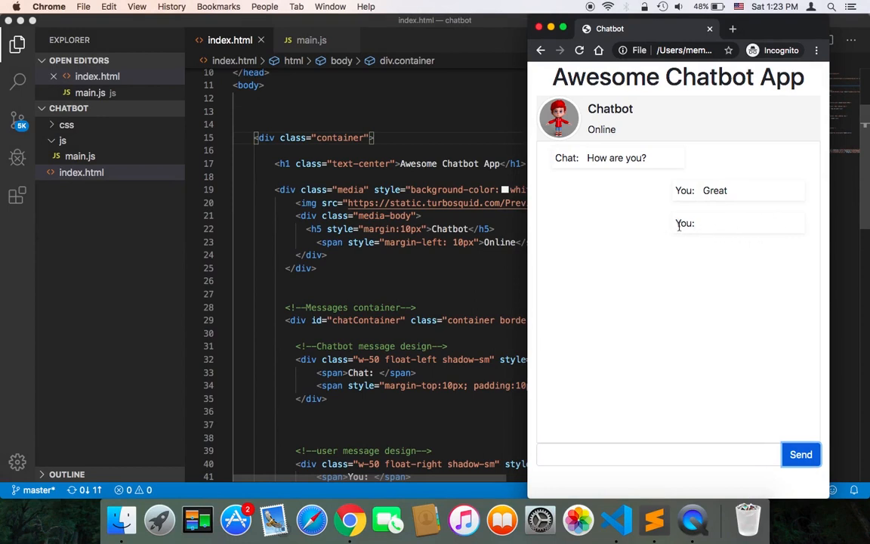
mouse_move(744, 235)
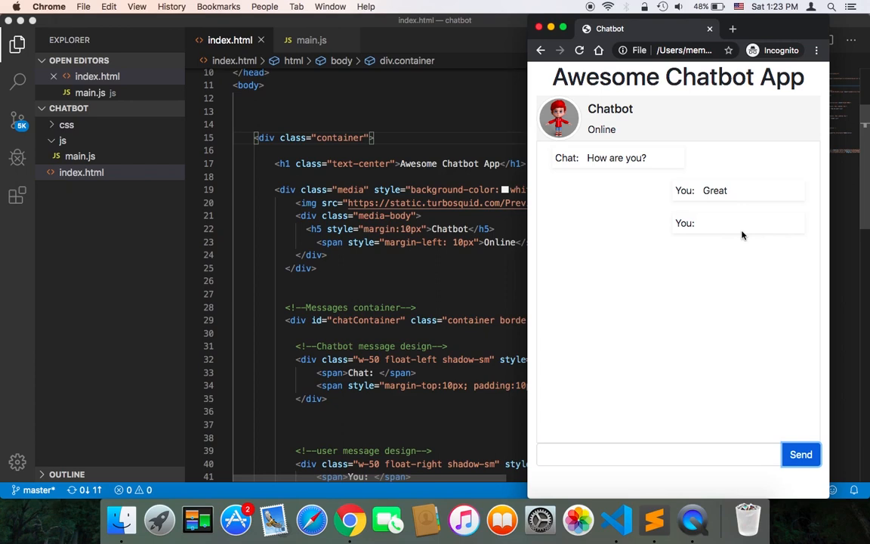
mouse_move(719, 232)
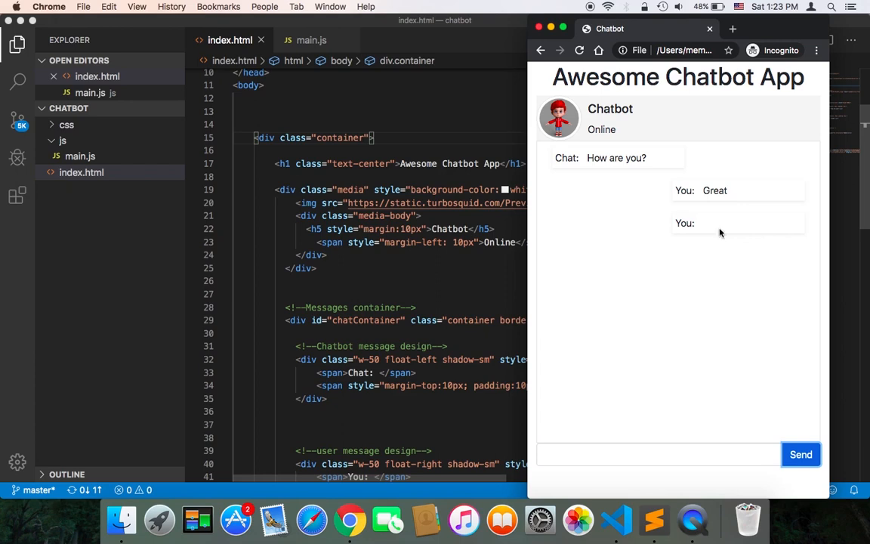
mouse_move(679, 329)
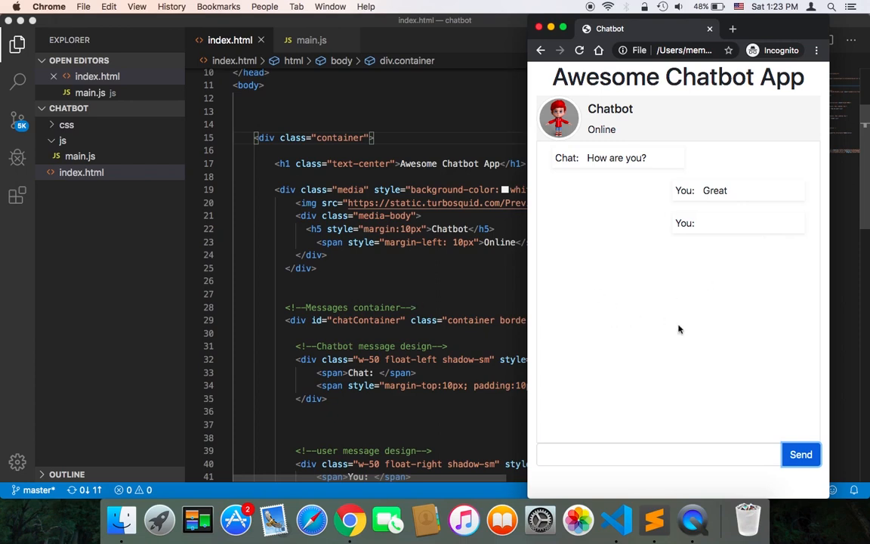
mouse_move(470, 267)
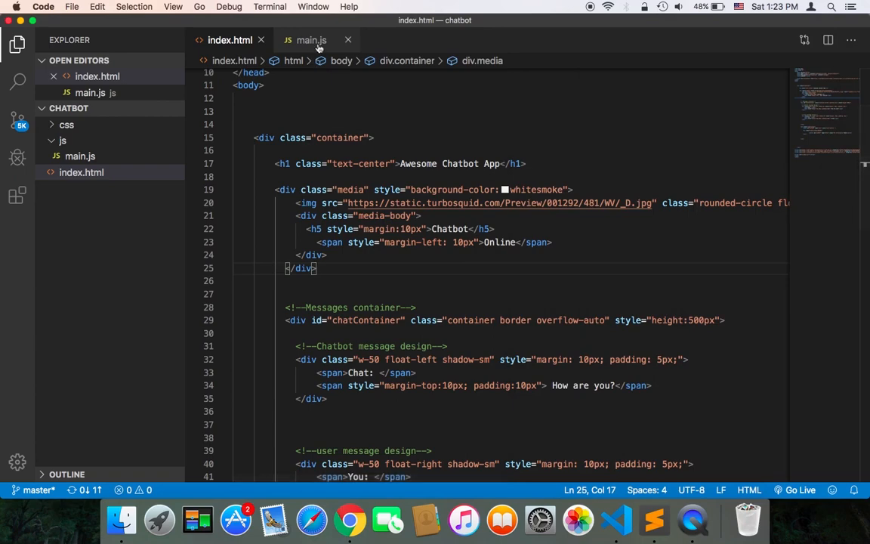
Place the cursor inside the sendBtn click handler in main.js and add a new line.
left_click(309, 39)
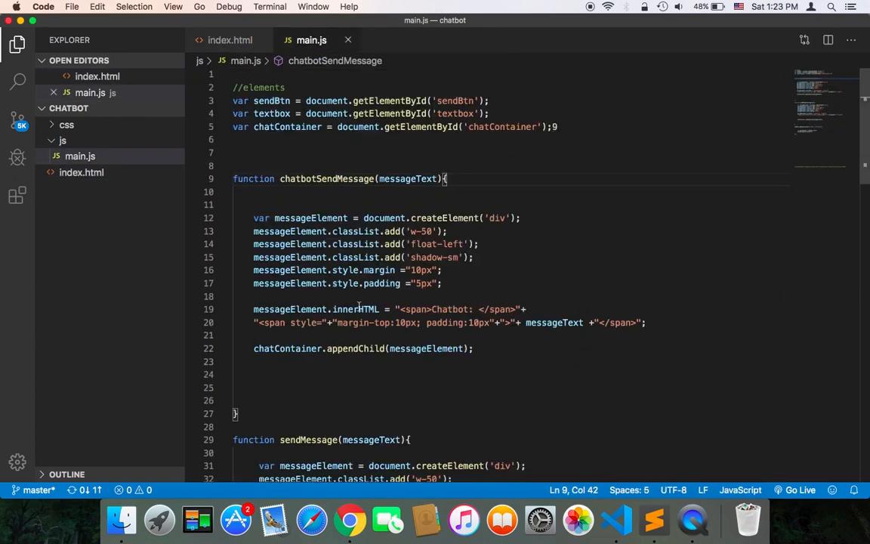
scroll("down", 3)
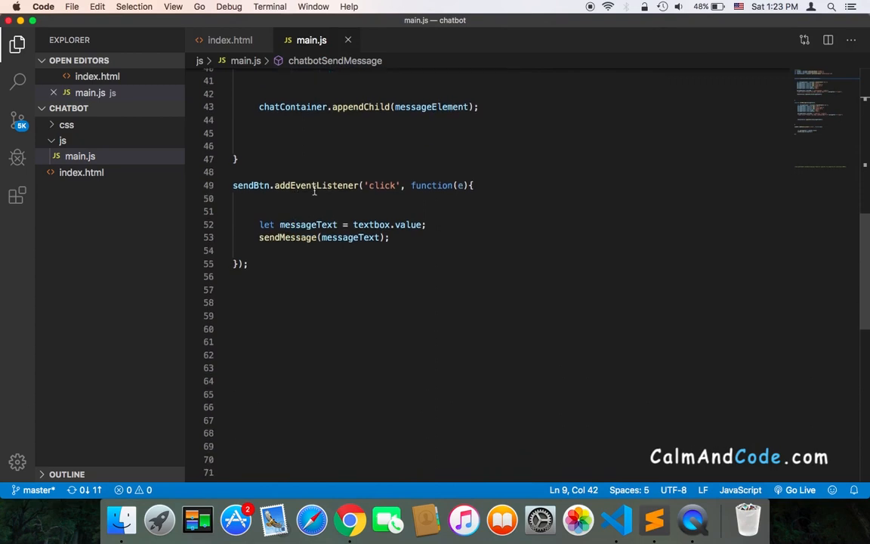
mouse_move(337, 185)
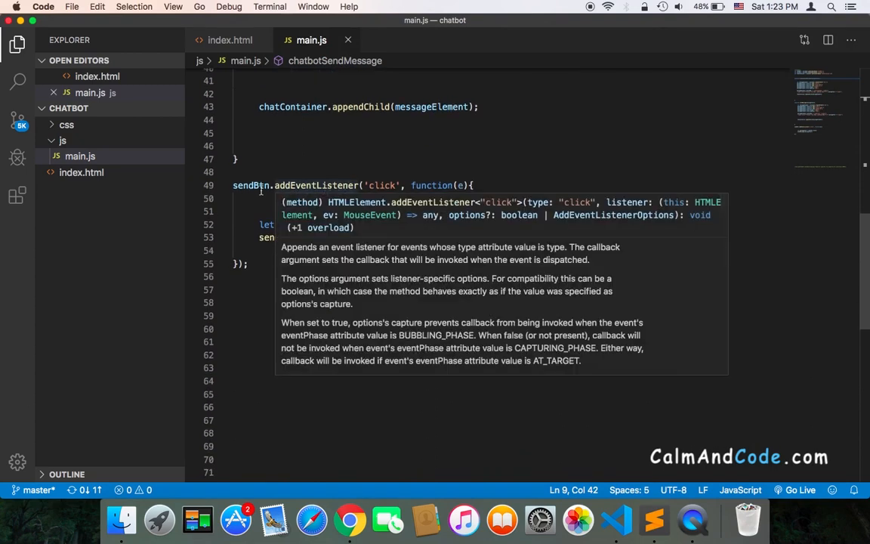
left_click(349, 211)
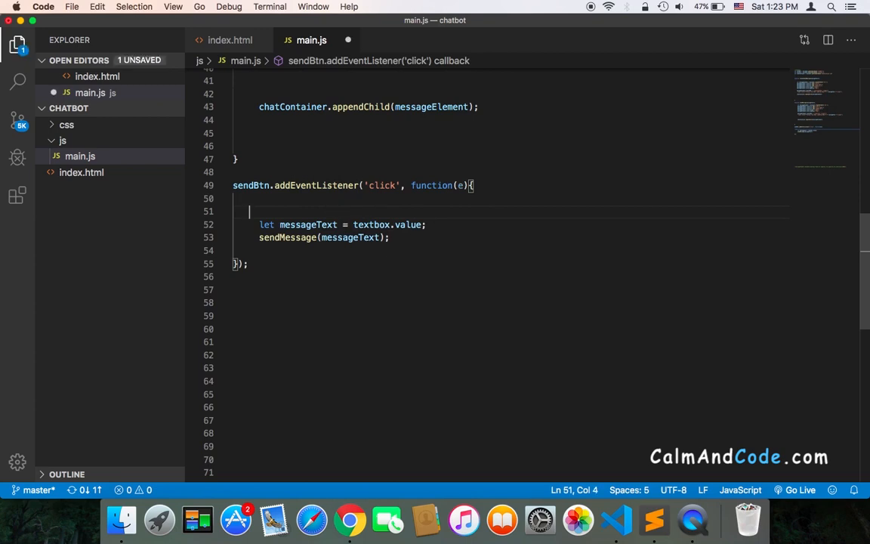
Add if(textbox.value == "") and move the messageText and sendMessage lines into an else block.
type("if(")
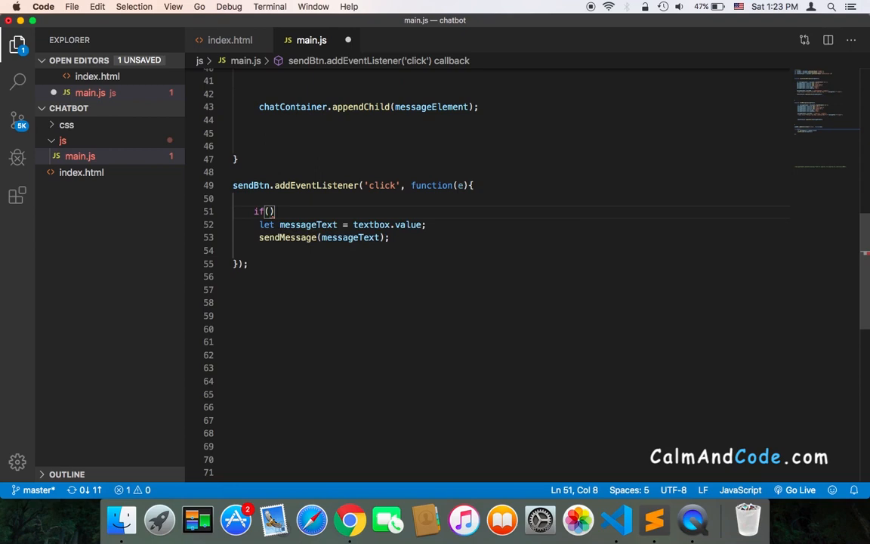
type("textbox")
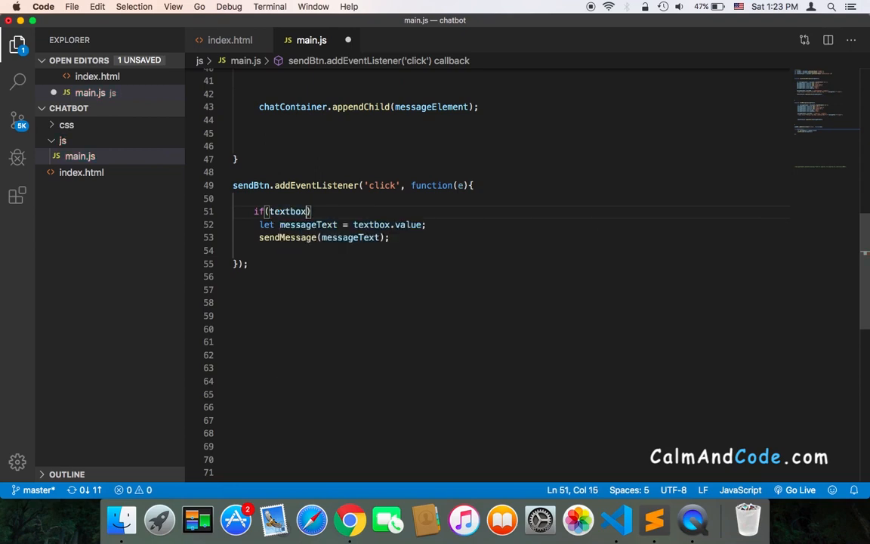
type(".value")
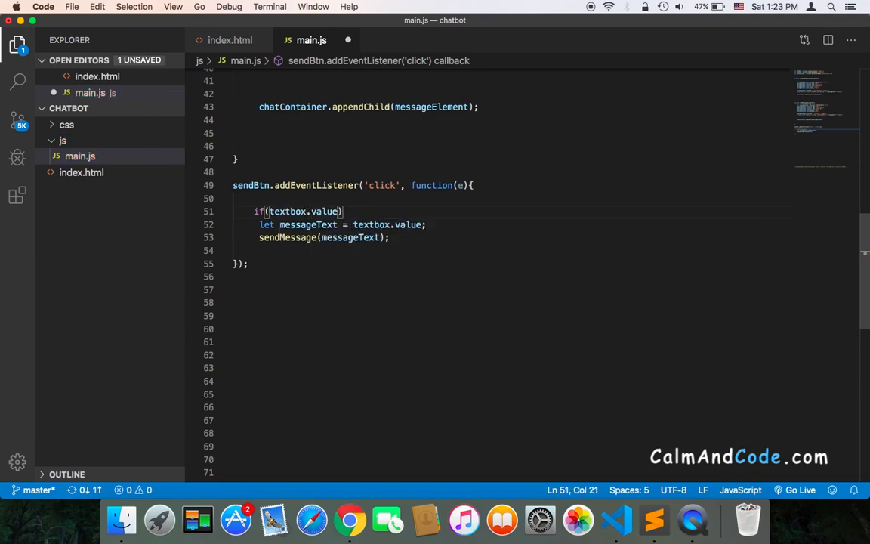
type("== \"")
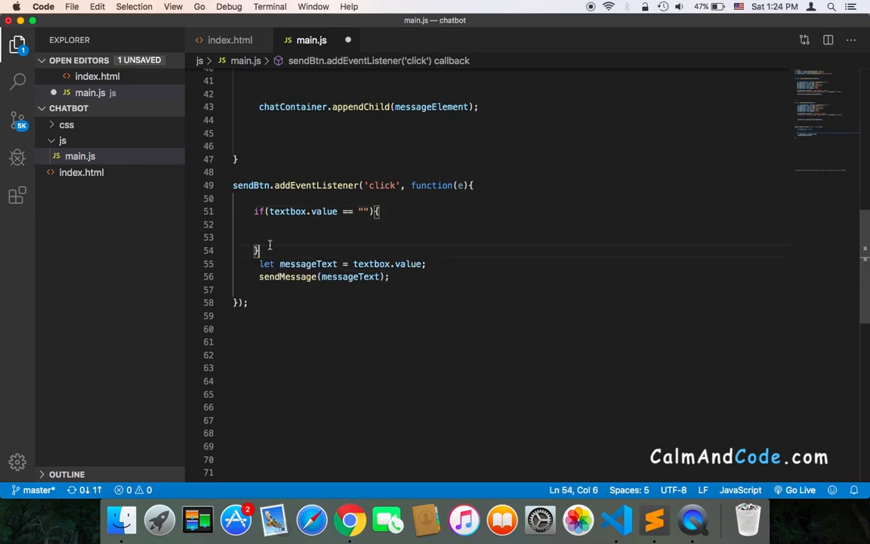
mouse_move(312, 280)
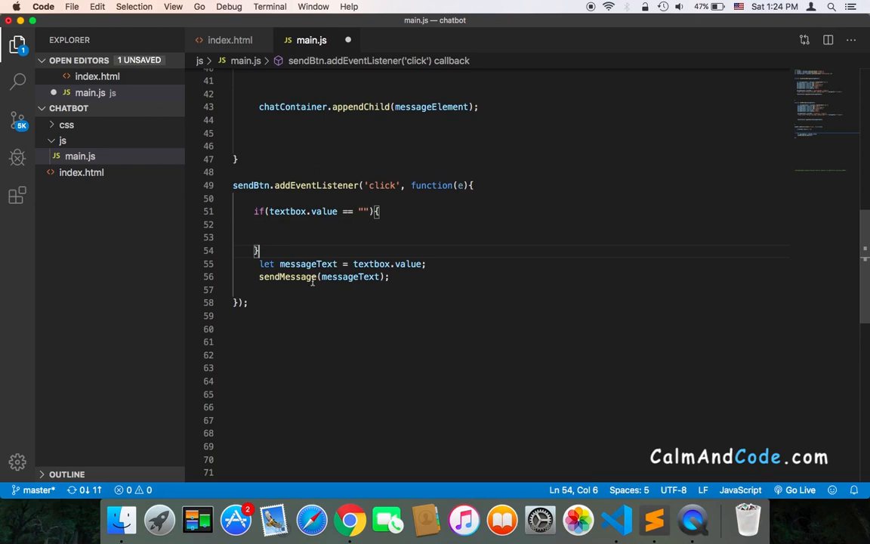
type("else{")
type("}")
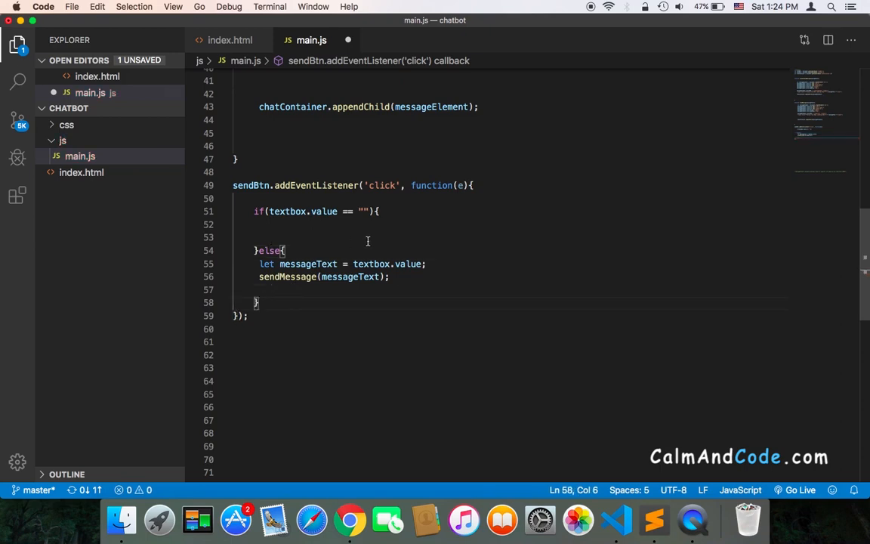
mouse_move(335, 249)
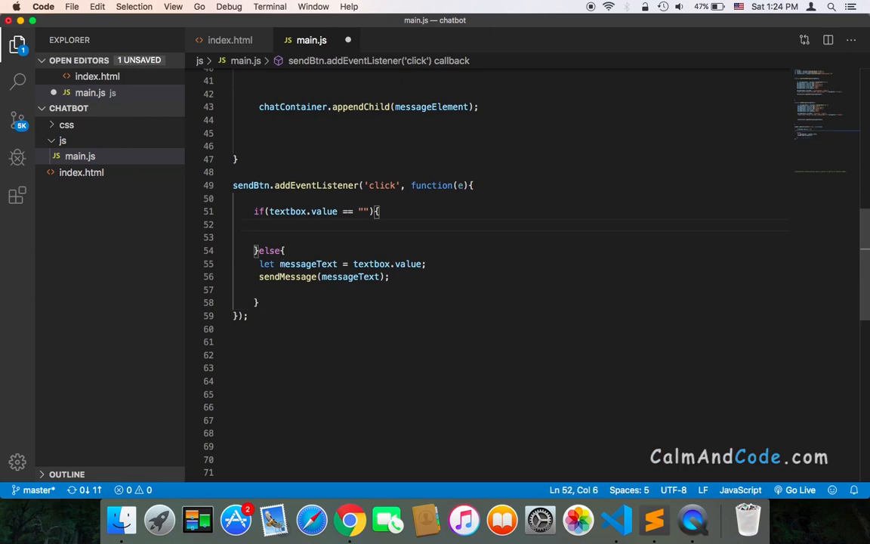
Add alert('Please type in a message') inside the if block and save main.js.
type("alert")
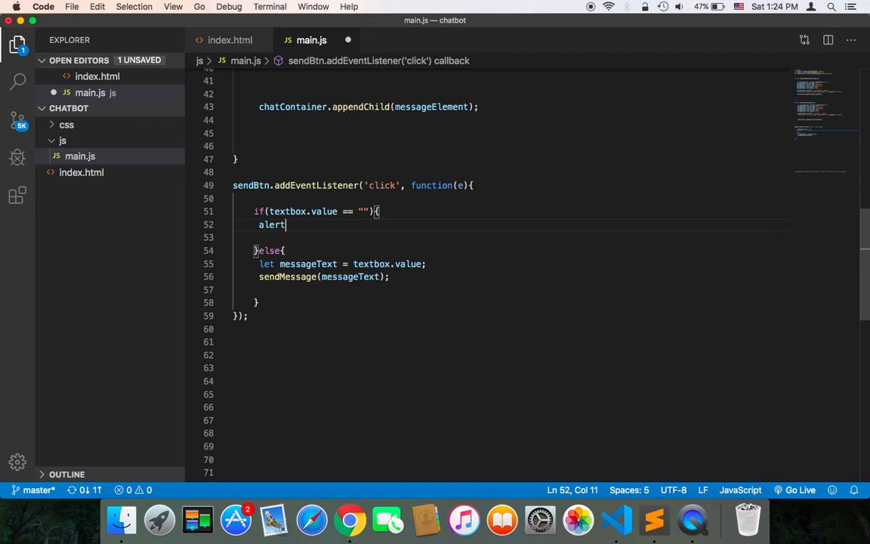
type("('')")
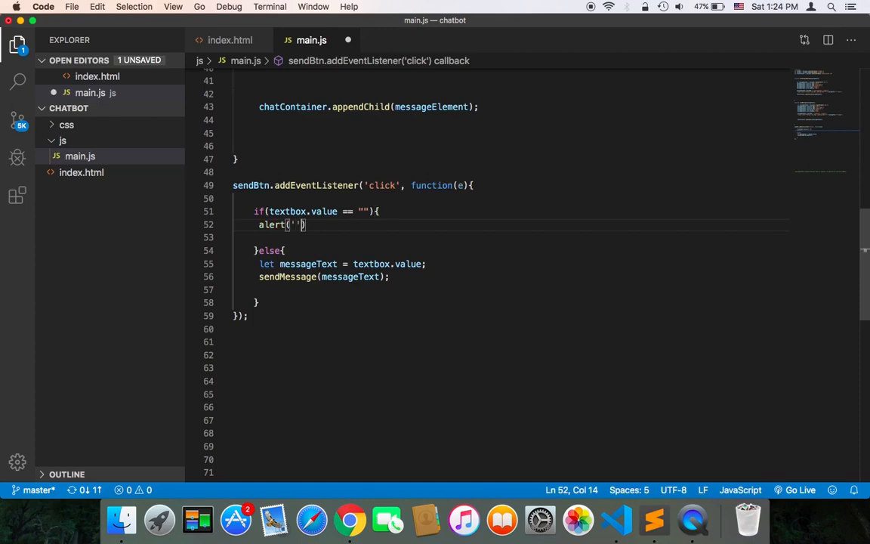
key("Left")
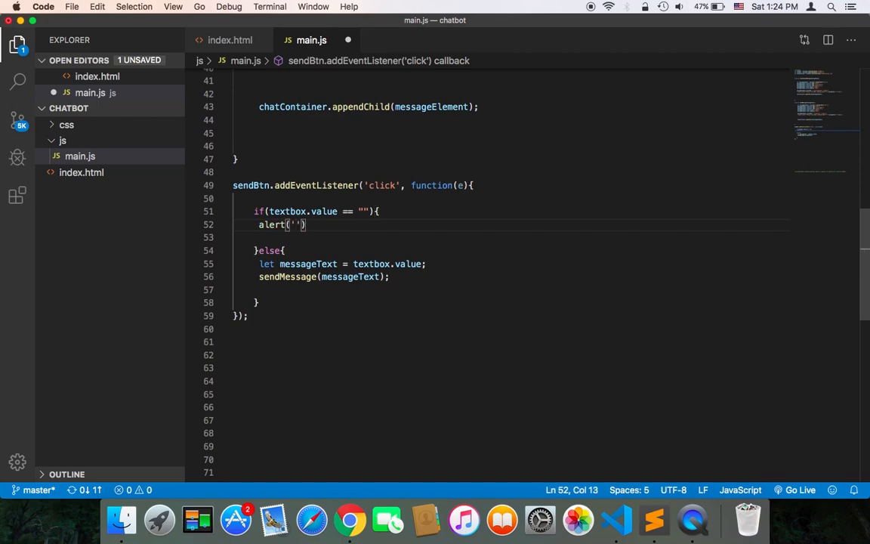
type("Please")
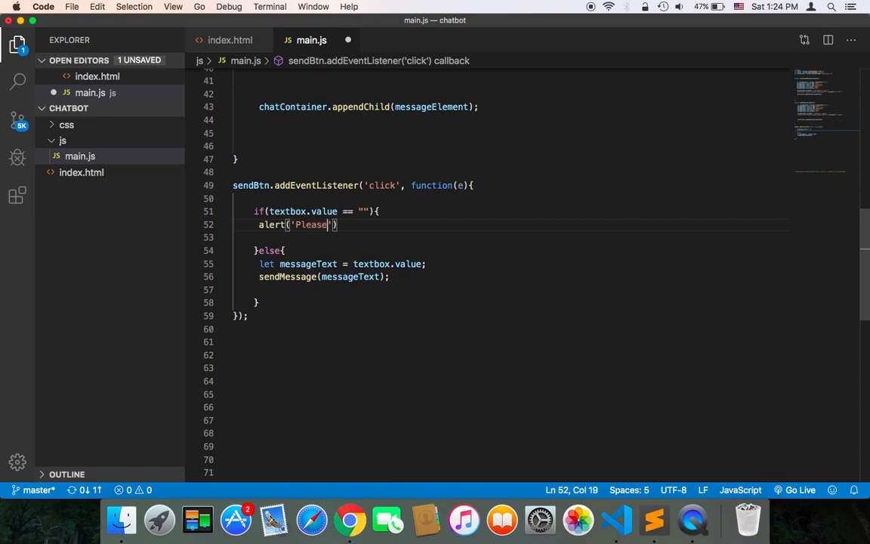
type("type in")
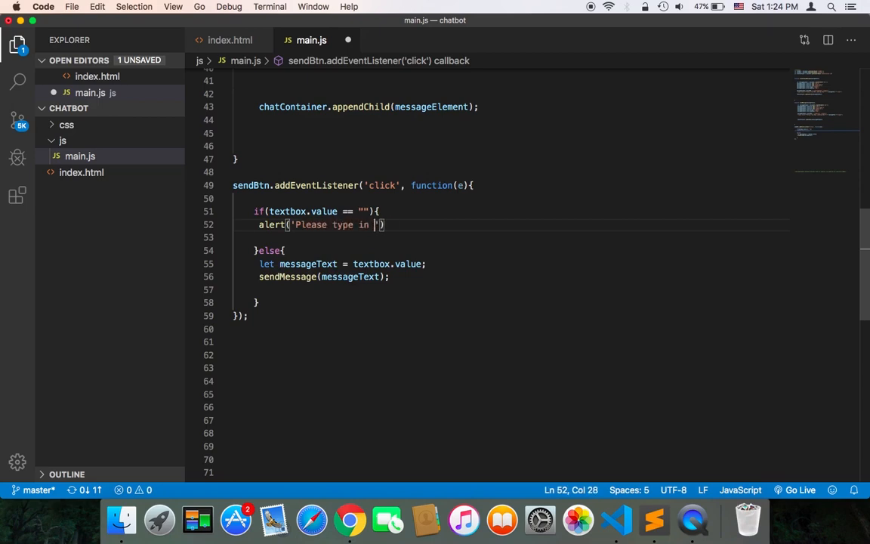
type("a message")
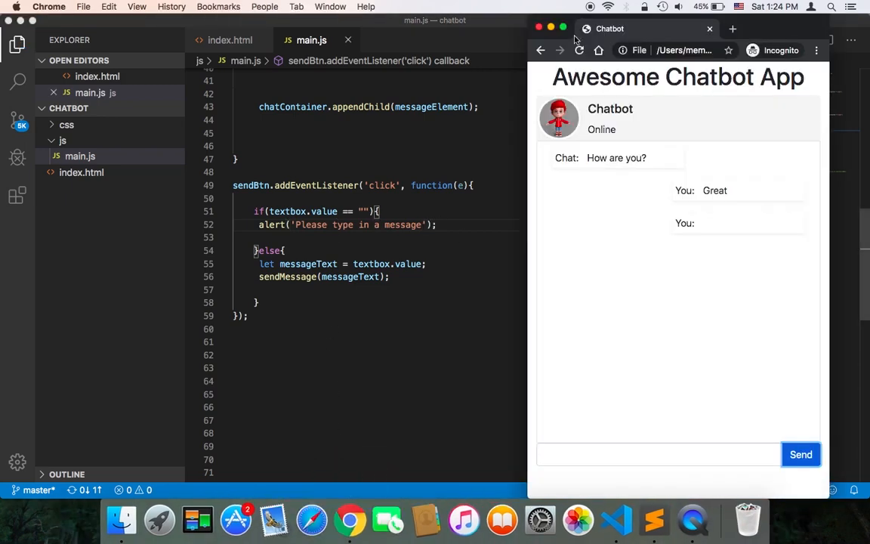
Reload the chatbot, send an empty message, dismiss the 'Please type in a message' alert.
left_click(800, 454)
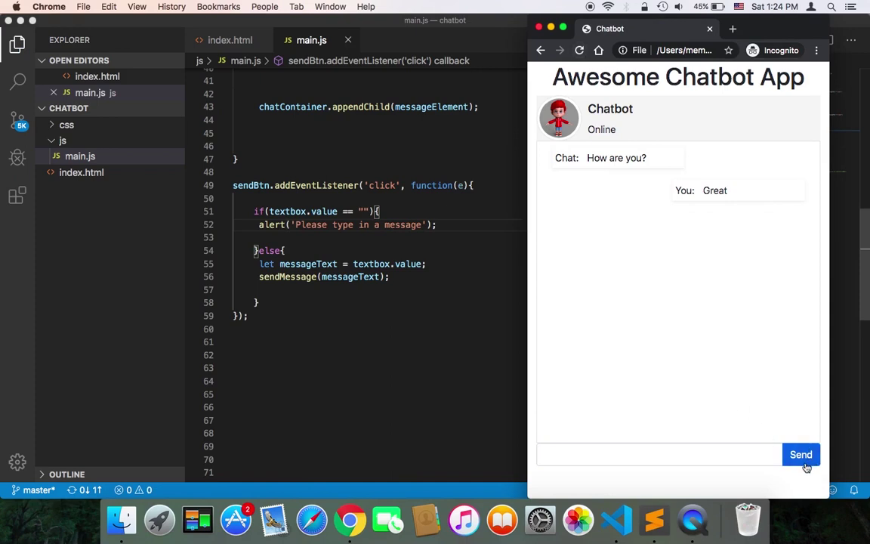
left_click(800, 454)
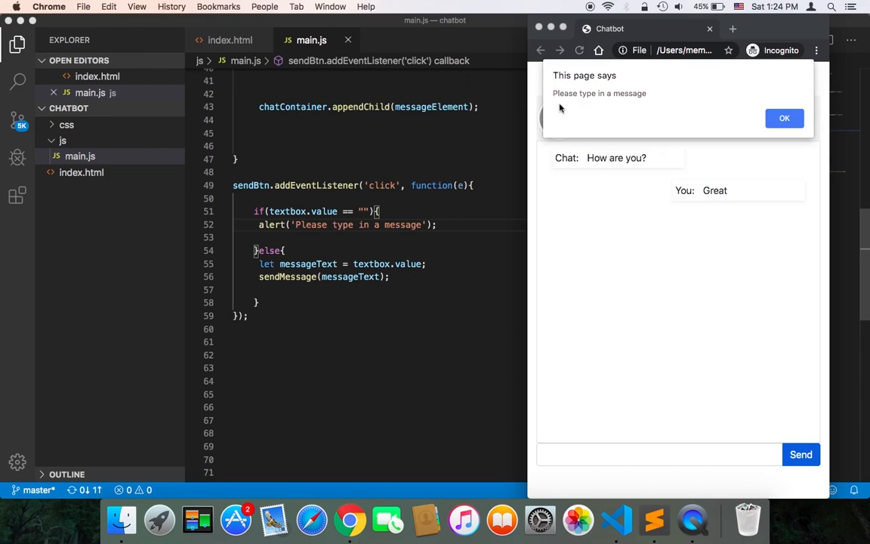
left_click(784, 118)
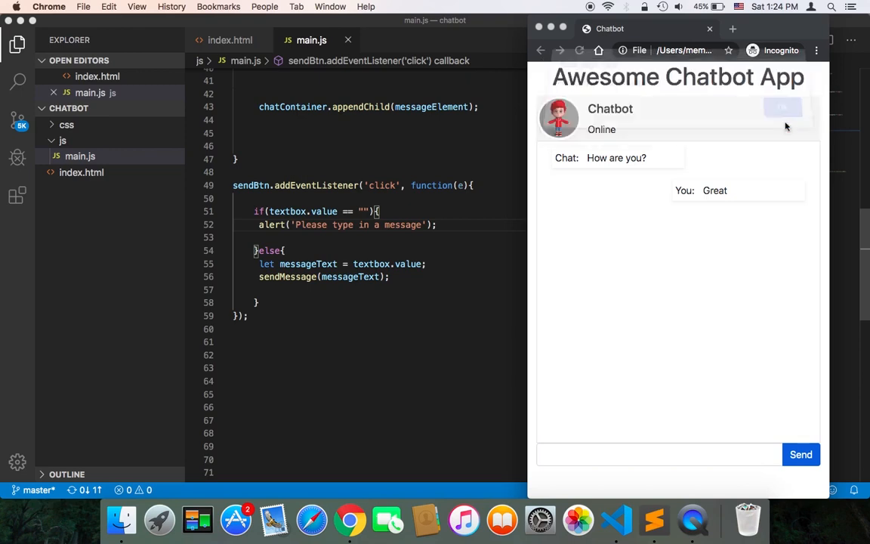
left_click(659, 454)
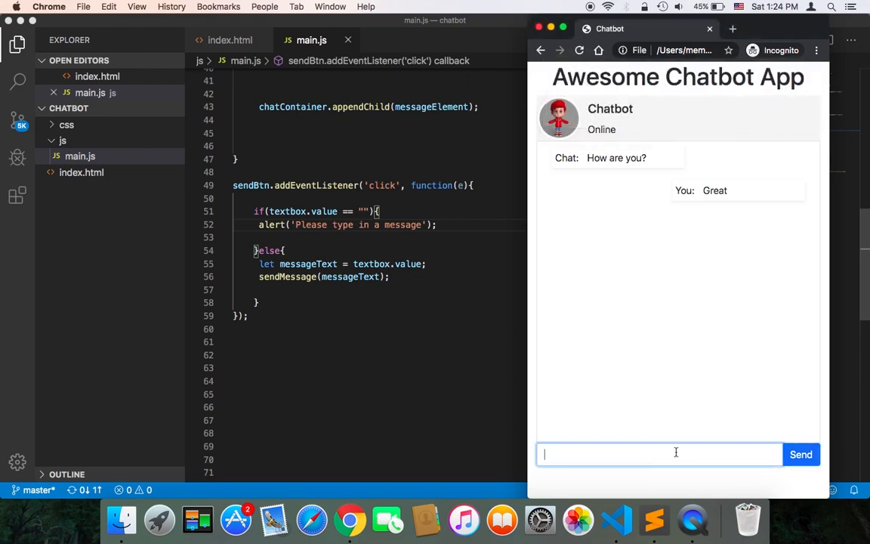
Type 'How are you?' in the chatbot and send it.
type("How are")
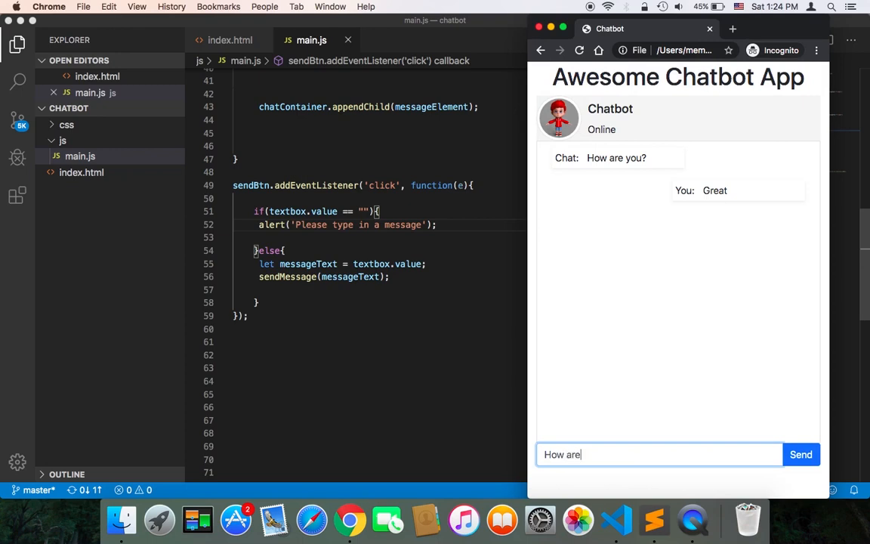
type("you?")
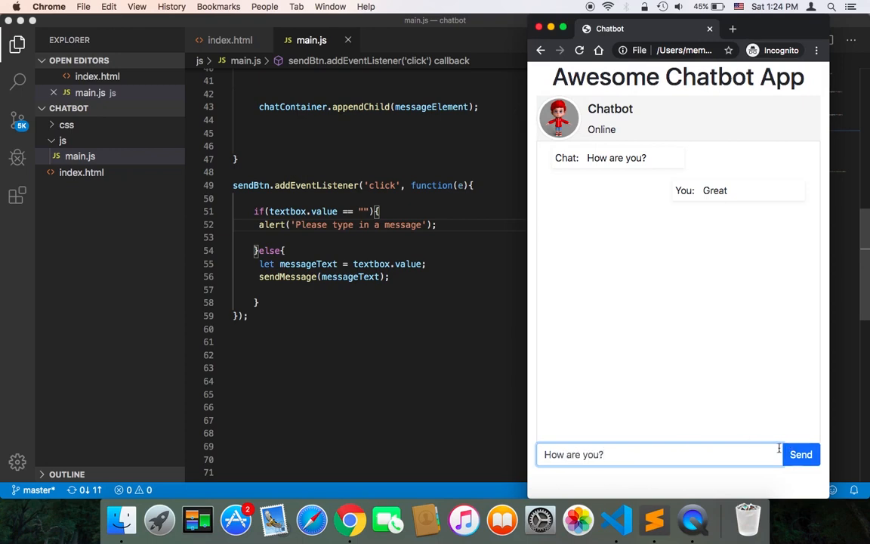
left_click(801, 454)
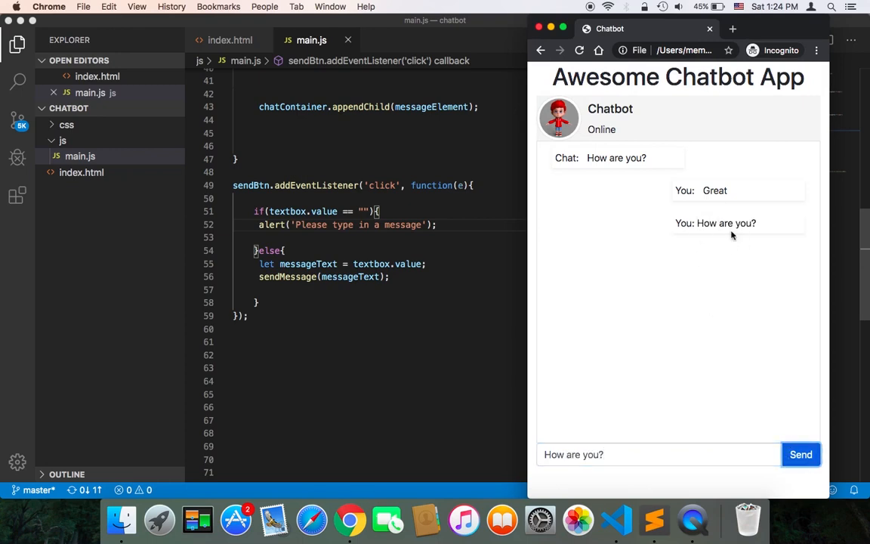